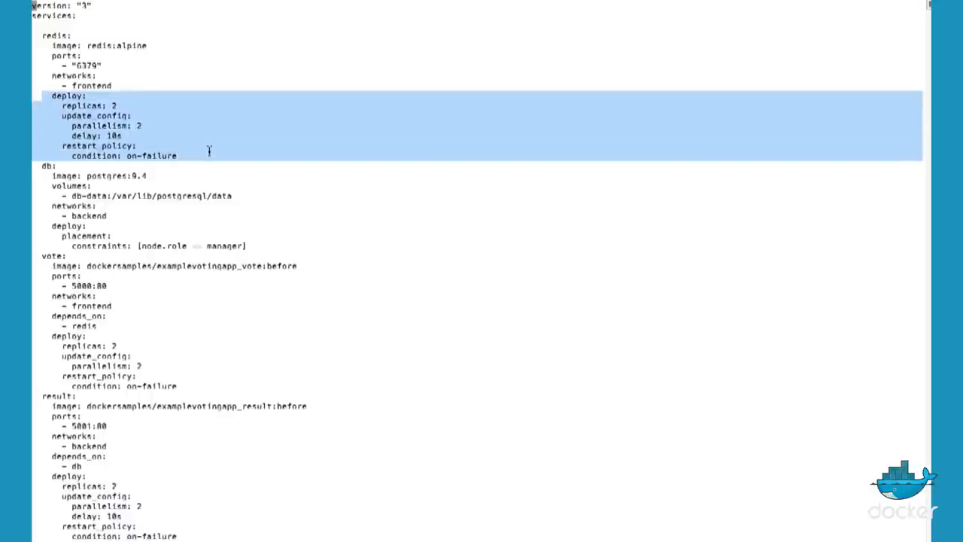
Step: Deploy docker-stack.yml as the vote stack, creating db, vote, result, worker, visualizer and redis
{"action": "left_click", "coordinate": [209, 151]}
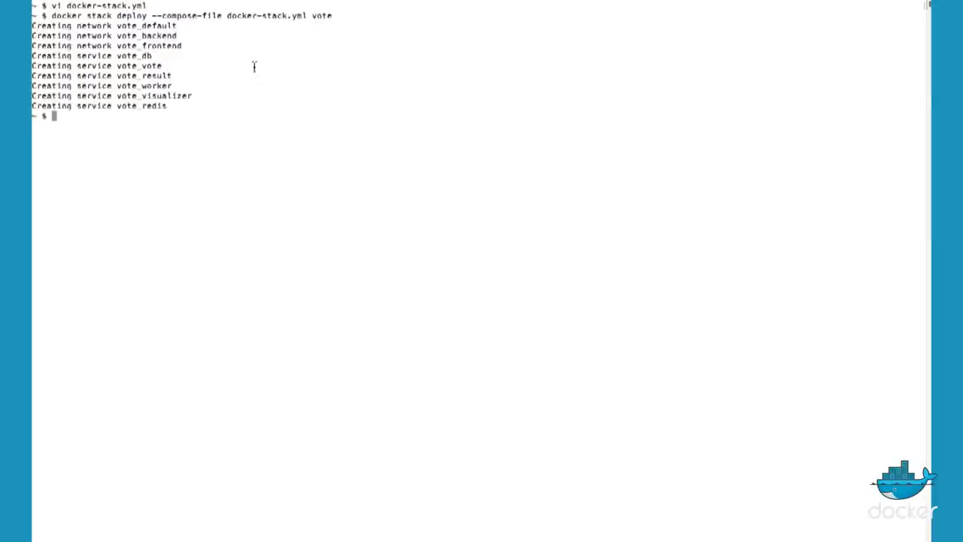
Step: List the vote stack's services with docker service ls, showing vote at 6/6 replicas
{"action": "type", "text": "docker ser"}
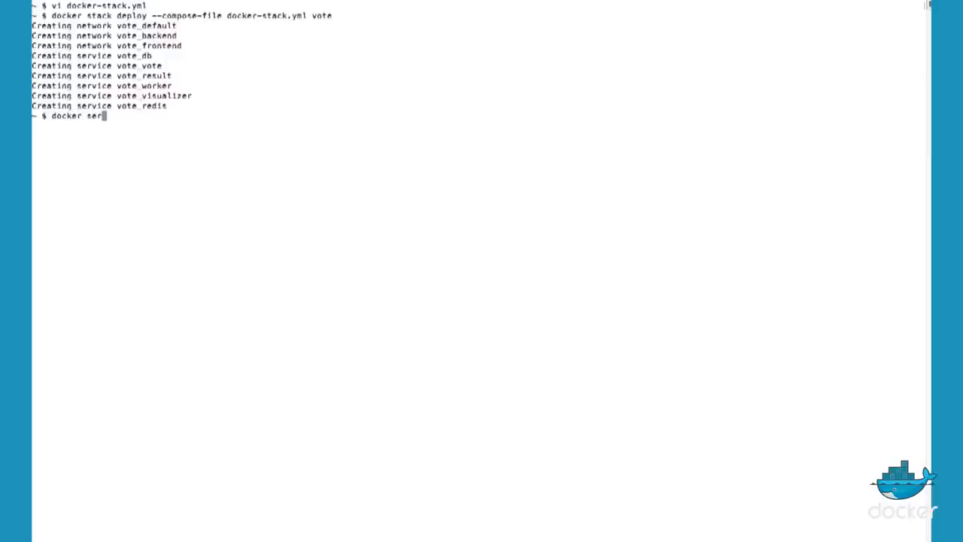
{"action": "type", "text": "vice ls"}
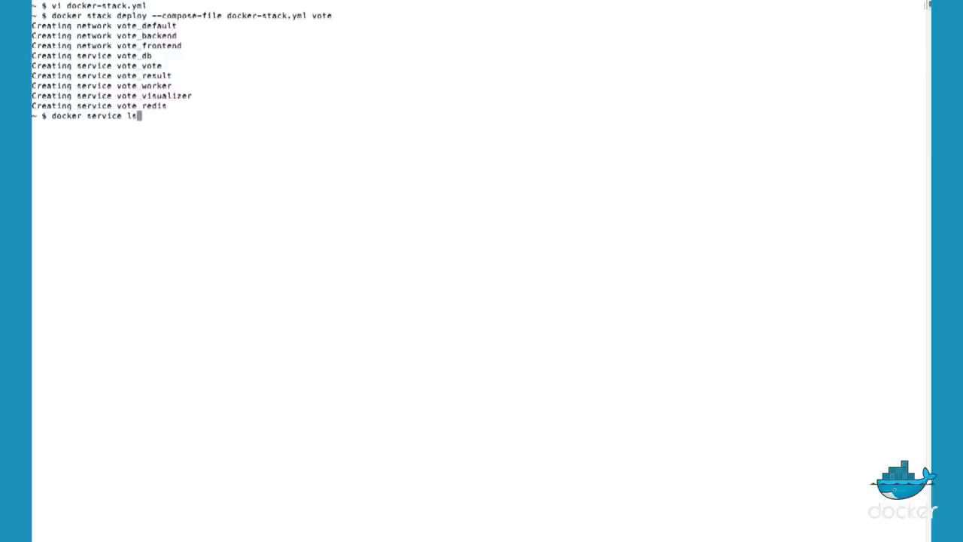
{"action": "key", "text": "Return"}
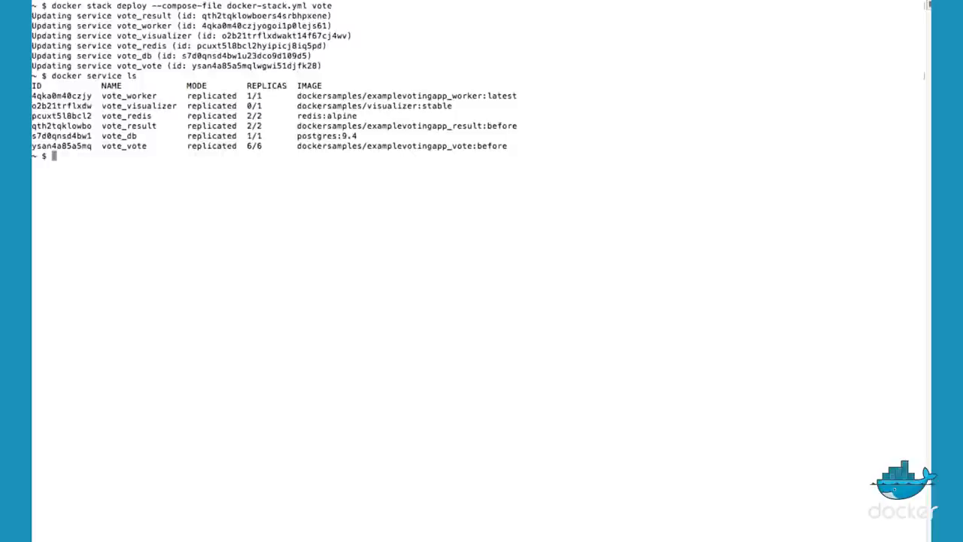
Step: Remove the vote stack and its networks with docker stack rm vote
{"action": "type", "text": "docker st"}
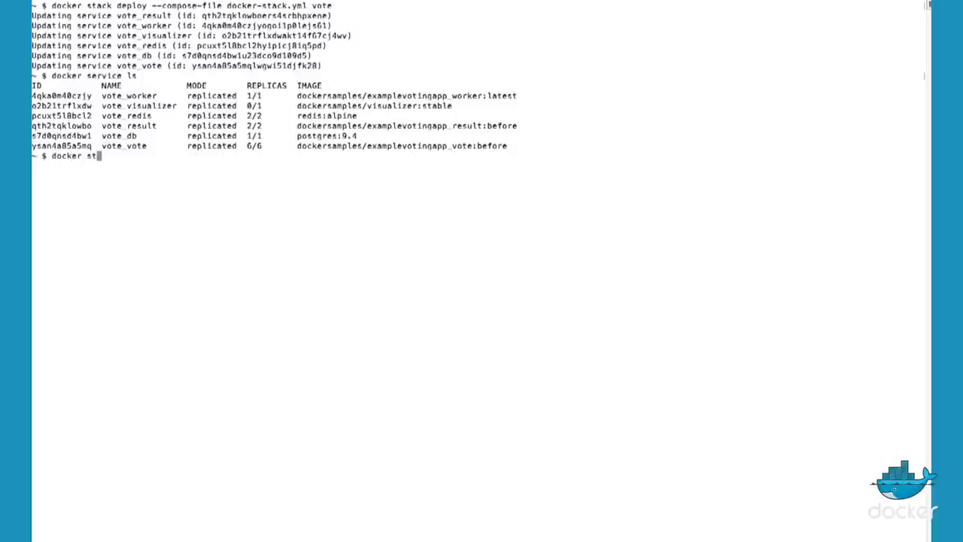
{"action": "type", "text": "ack rm vote"}
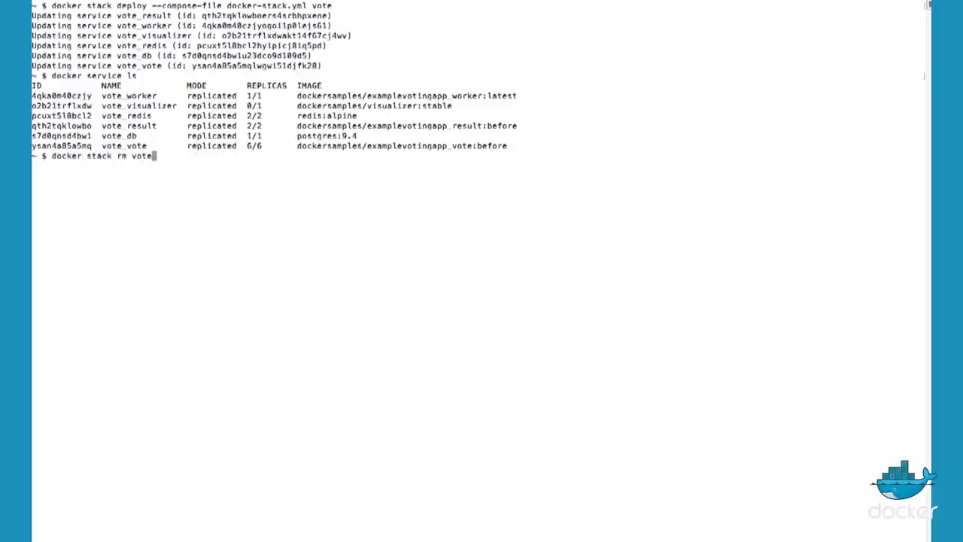
{"action": "key", "text": "Return"}
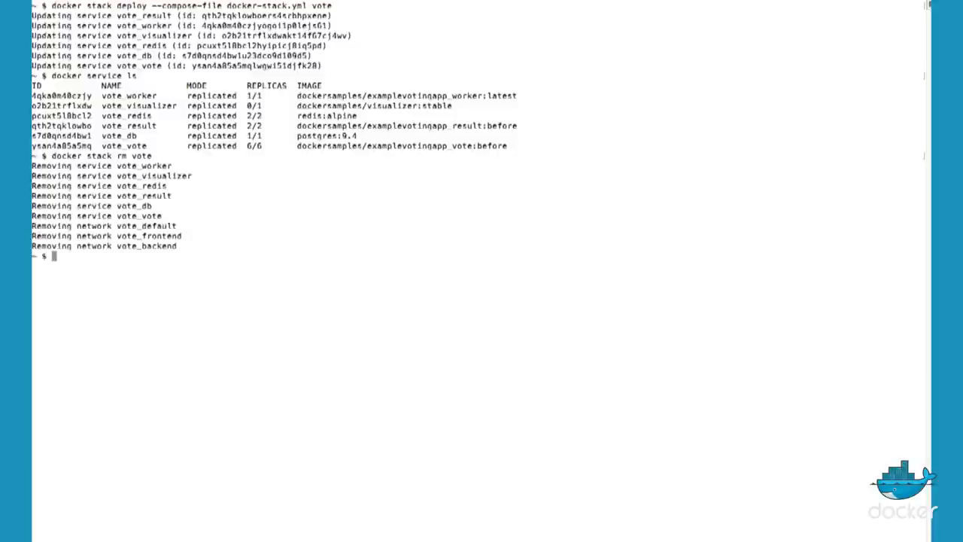
Step: Verify with docker service ls that no services remain
{"action": "type", "text": "docker servi"}
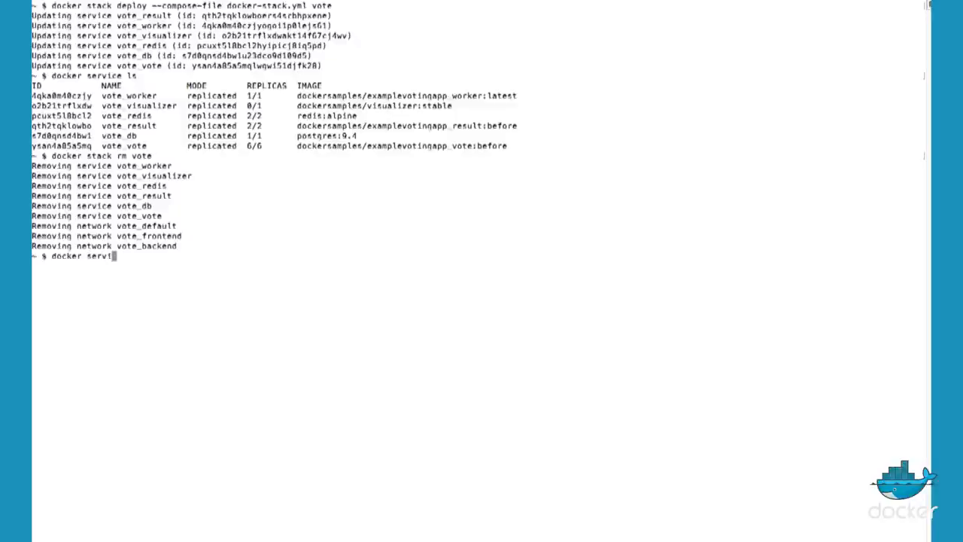
{"action": "key", "text": "Return"}
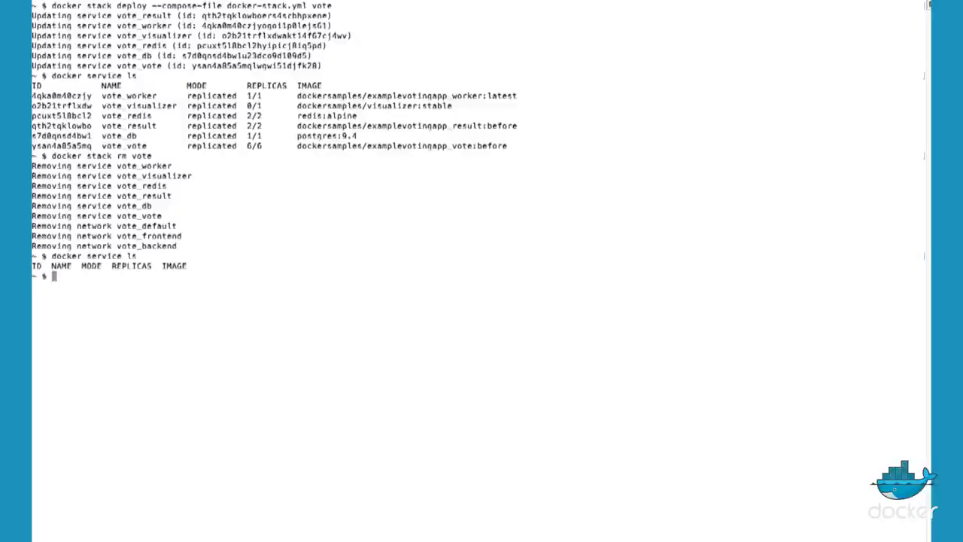
{"action": "type", "text": "docker syst"}
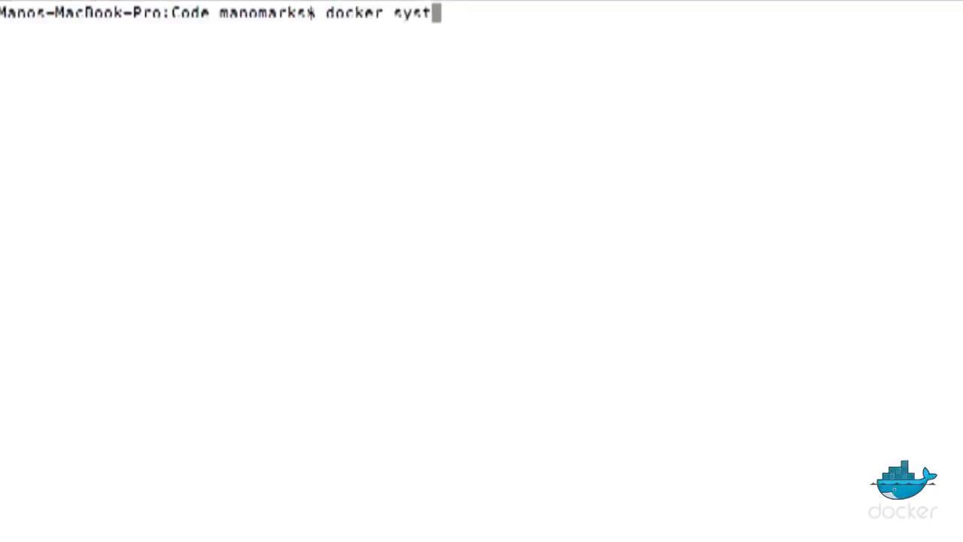
Step: Run docker system df to show 16 images totalling 1.729 GB, 1.376 GB reclaimable
{"action": "type", "text": "em df"}
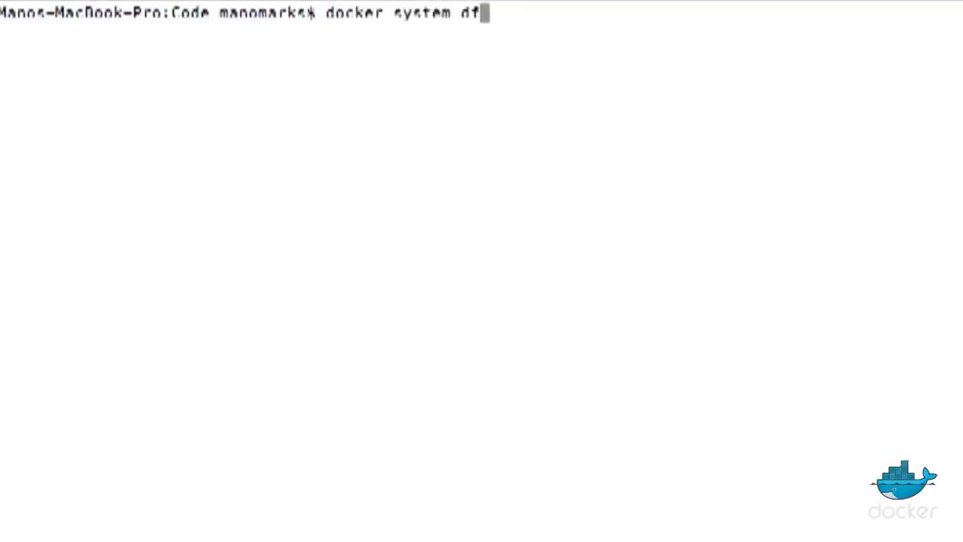
{"action": "key", "text": "Return"}
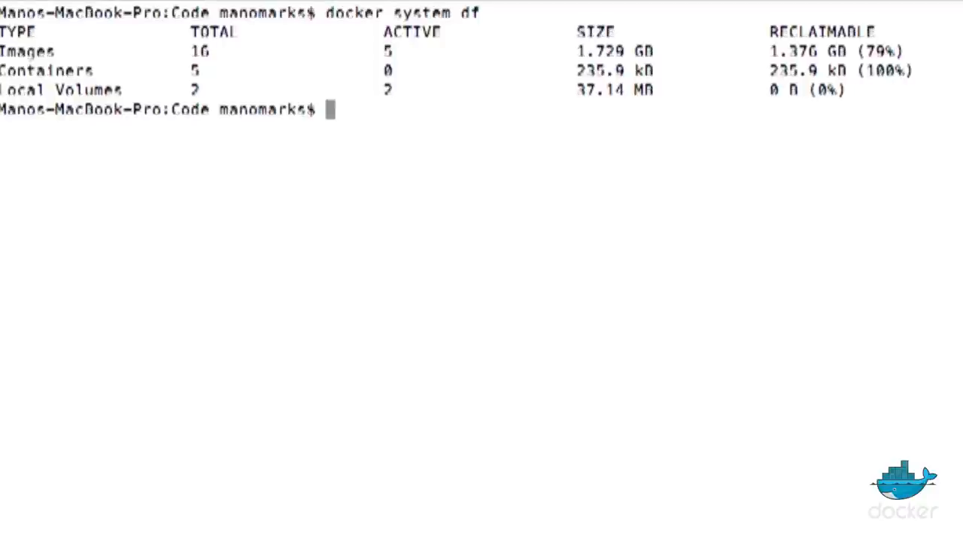
Step: Run docker system prune and confirm with y, deleting 5 stopped containers and 2 volumes
{"action": "type", "text": "docker system"}
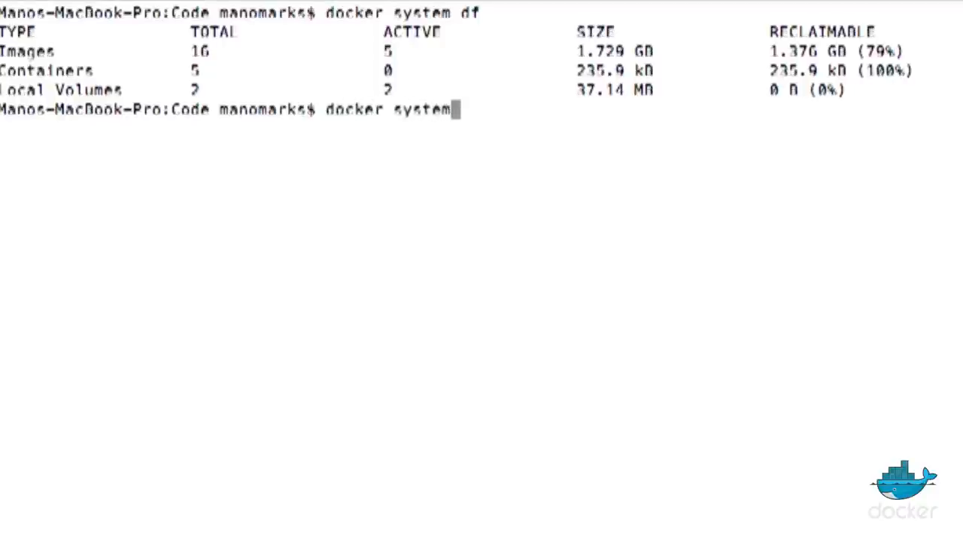
{"action": "type", "text": "prune"}
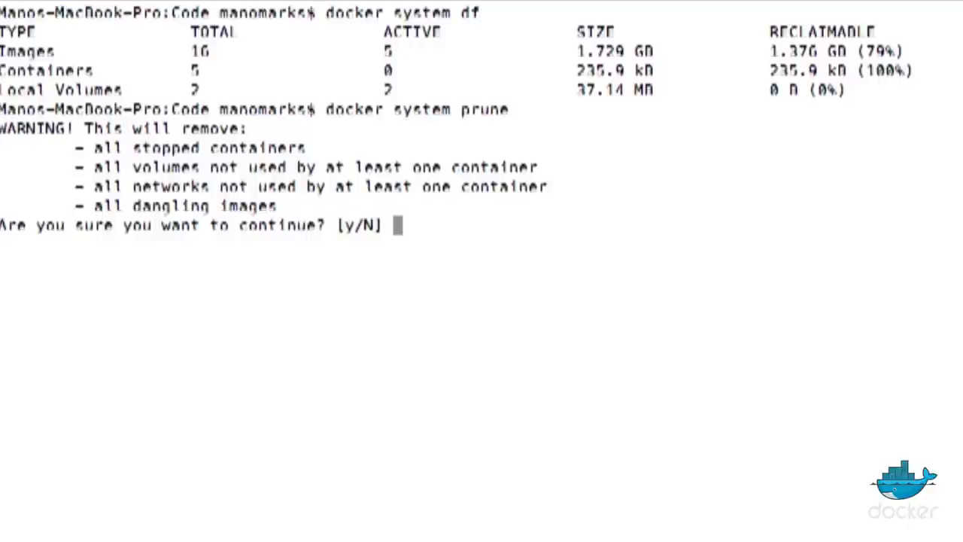
{"action": "type", "text": "y"}
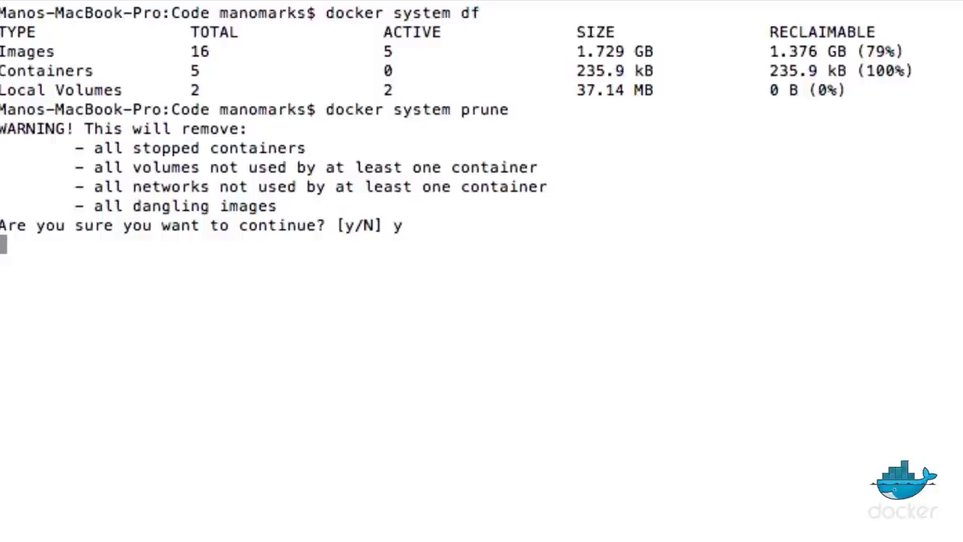
{"action": "key", "text": "Return"}
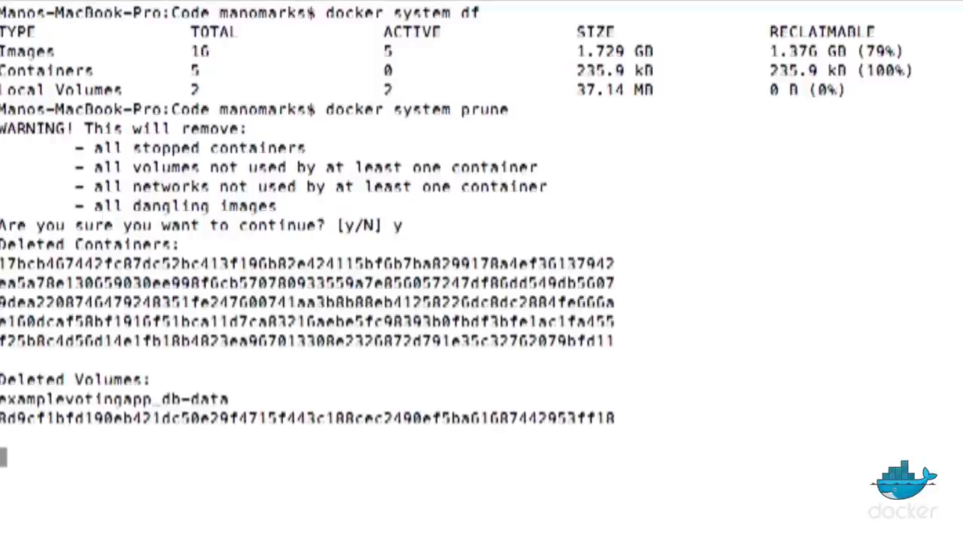